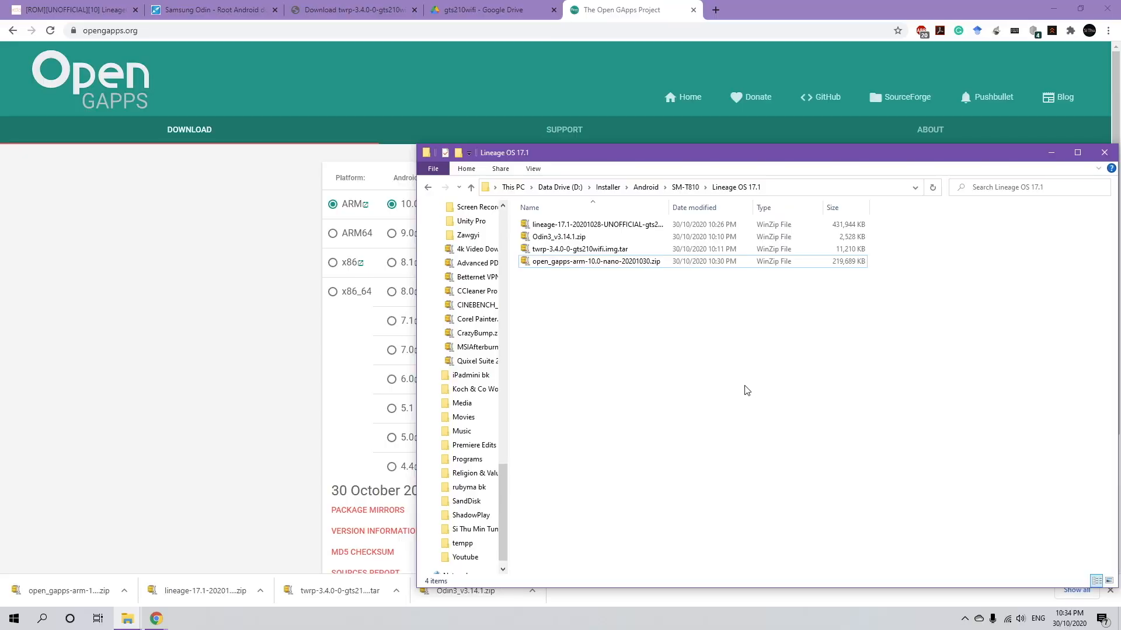
pyautogui.moveTo(558, 320)
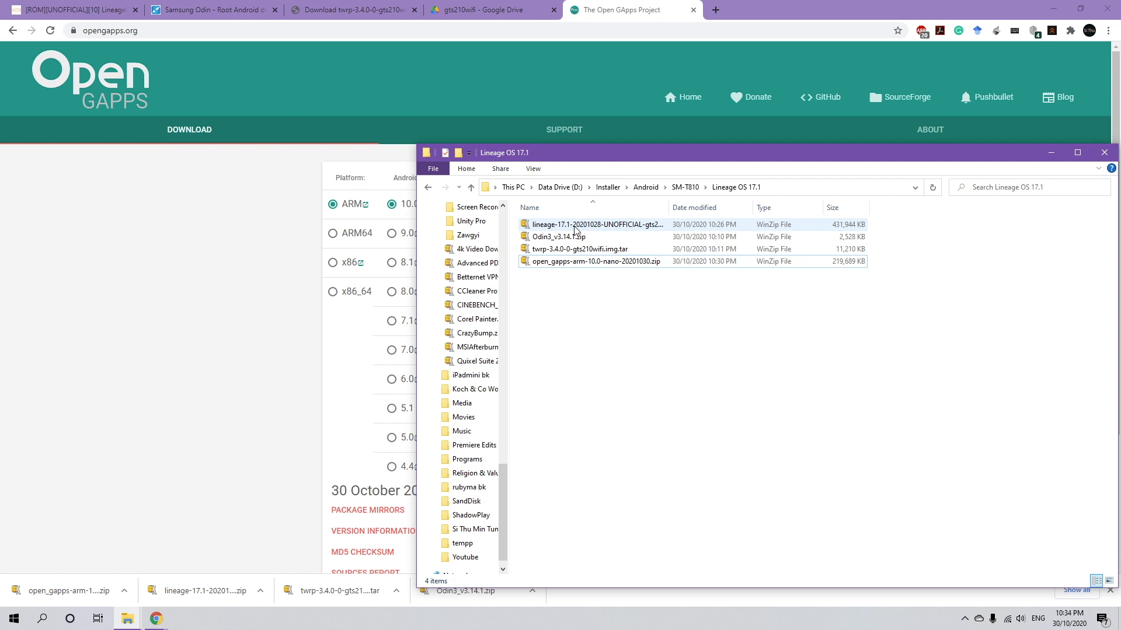
# - Locate and extract the Odin3_v3.14.1.zip archive alongside the LineageOS 17.1 zip
pyautogui.click(587, 224)
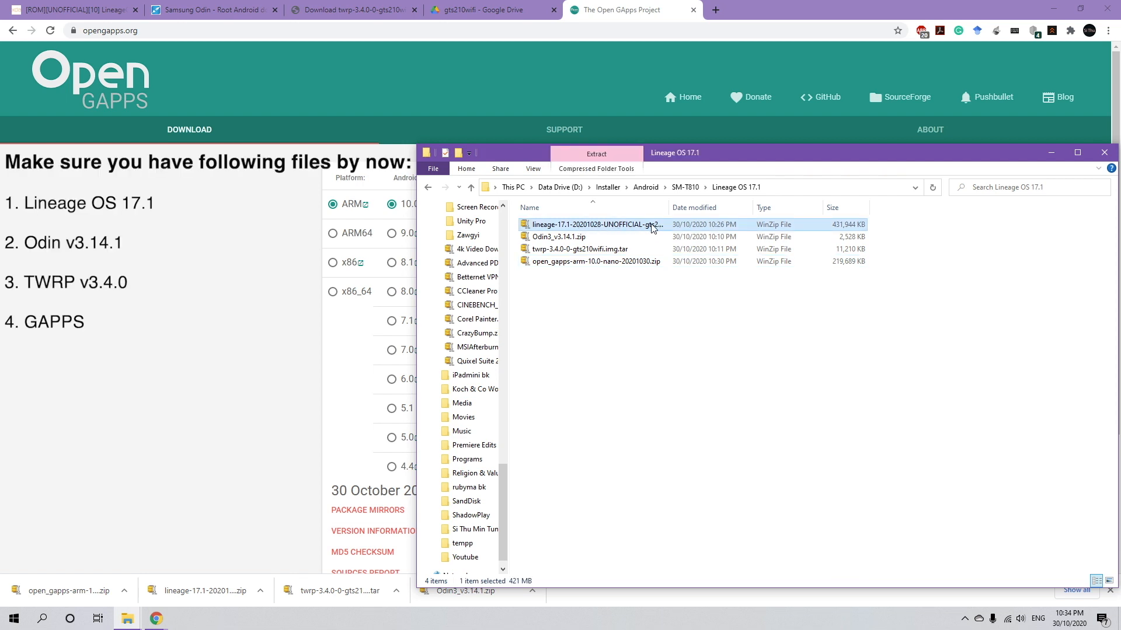
pyautogui.click(559, 236)
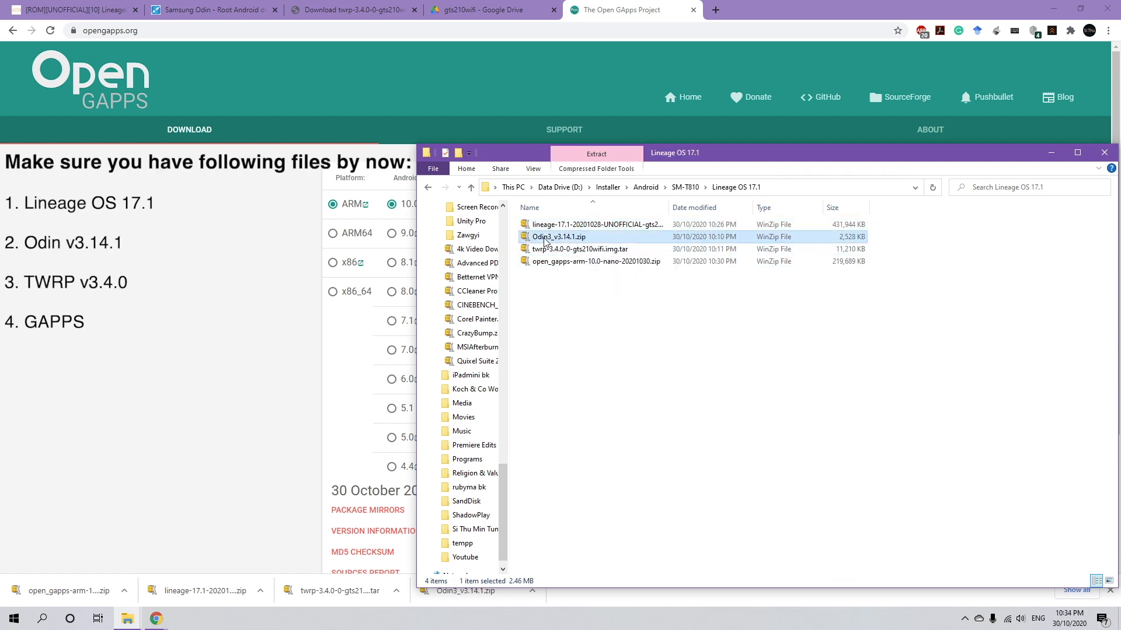
pyautogui.moveTo(567, 249)
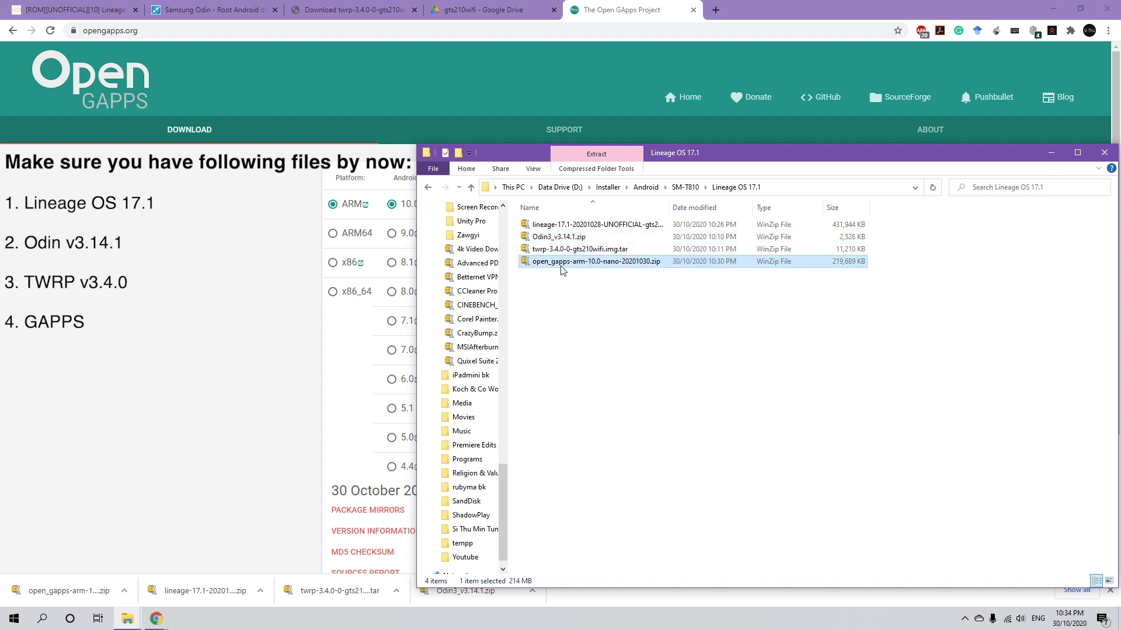
pyautogui.click(659, 319)
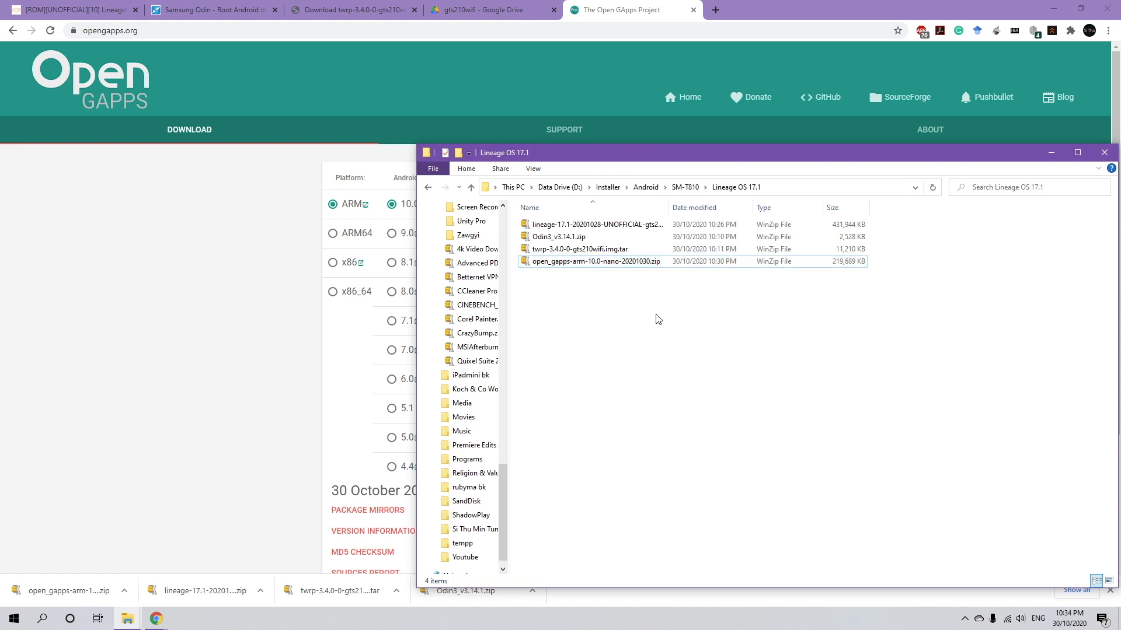
pyautogui.click(561, 236)
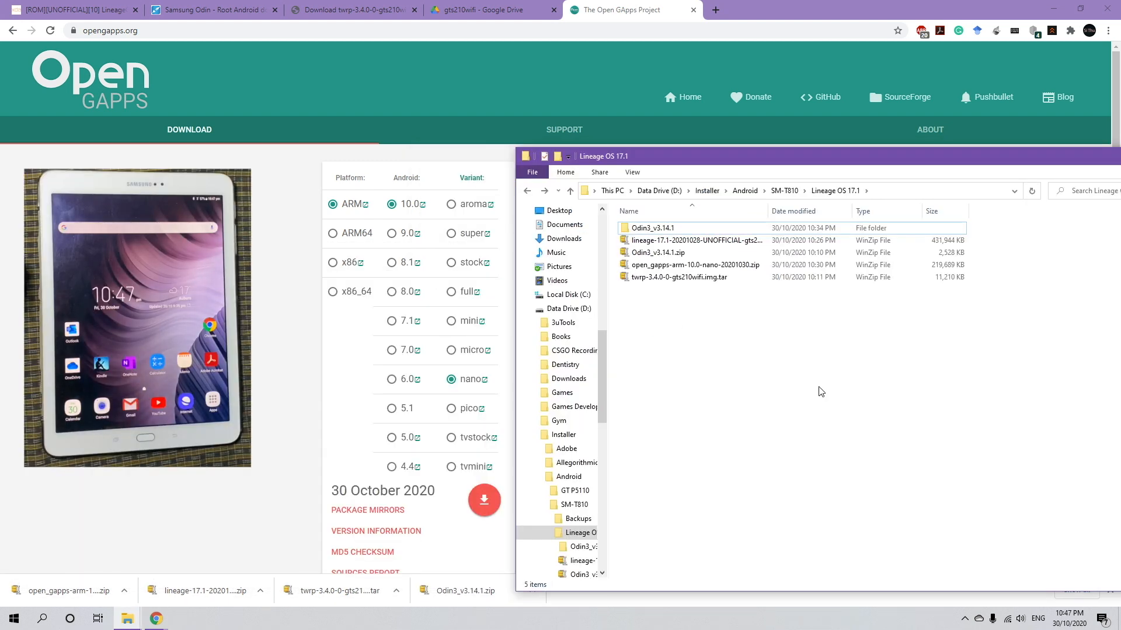
# - Launch Odin3 v3.14.1.exe from the extracted Odin3_v3.14.1 folder
pyautogui.doubleClick(651, 227)
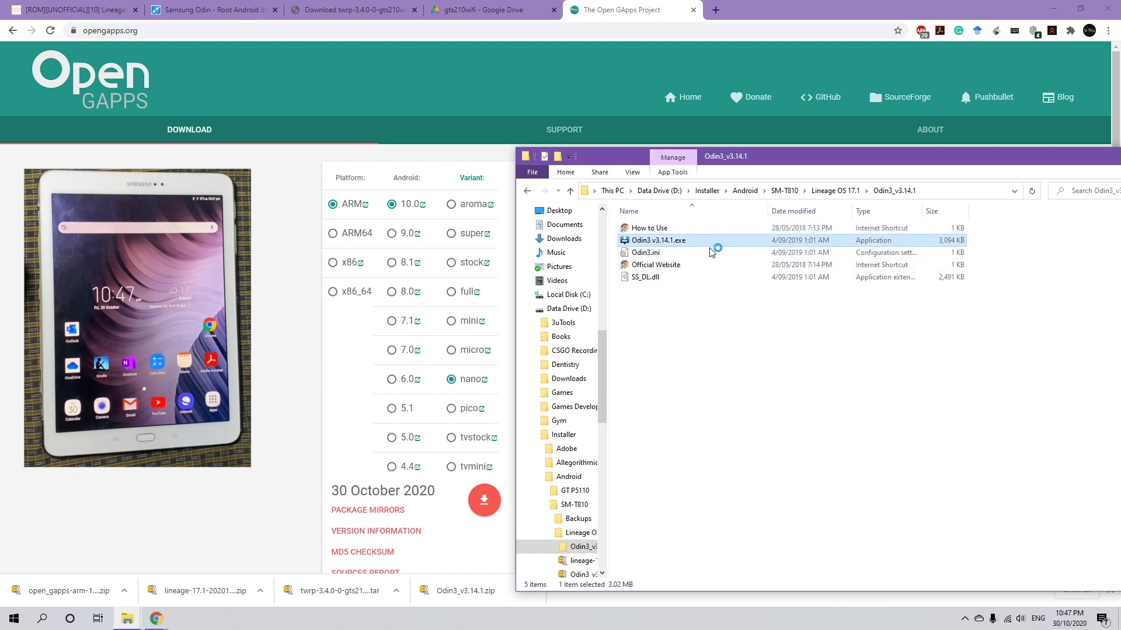
pyautogui.doubleClick(659, 240)
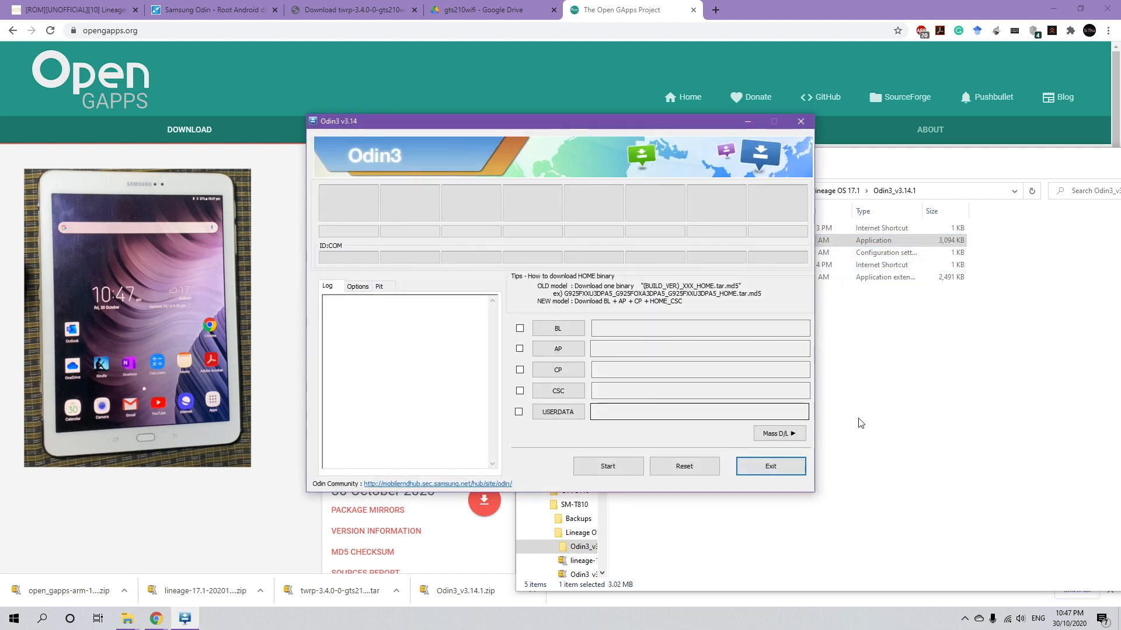
# - Confirm COM4 detection and that Auto Reboot and F. Reset Time are enabled in Options
pyautogui.moveTo(563, 120); pyautogui.dragTo(428, 119)
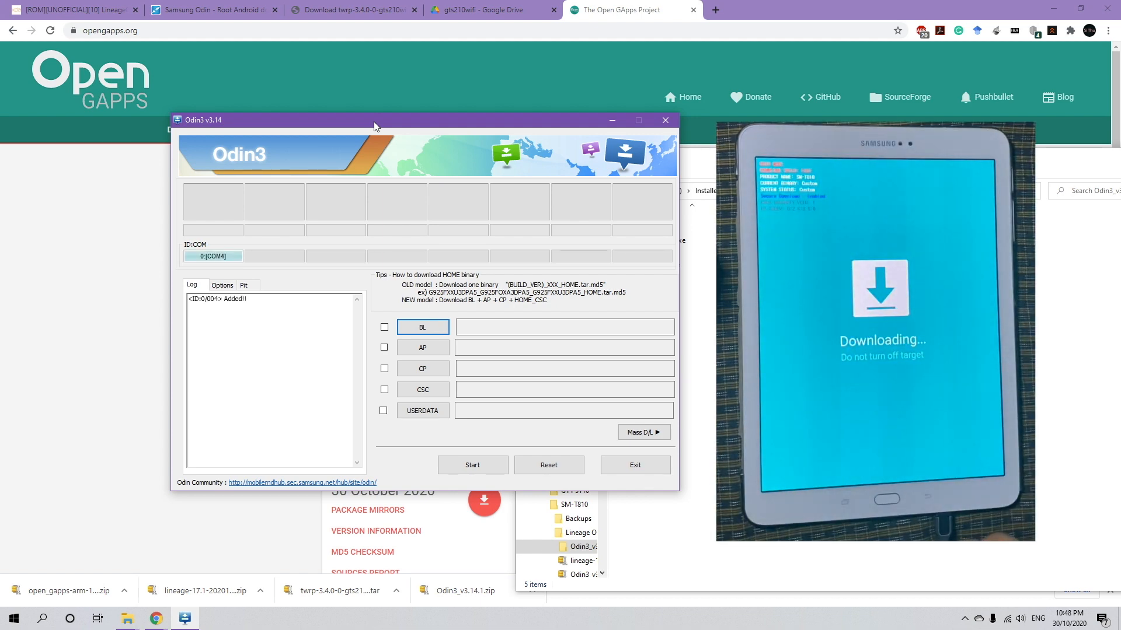
pyautogui.moveTo(151, 168)
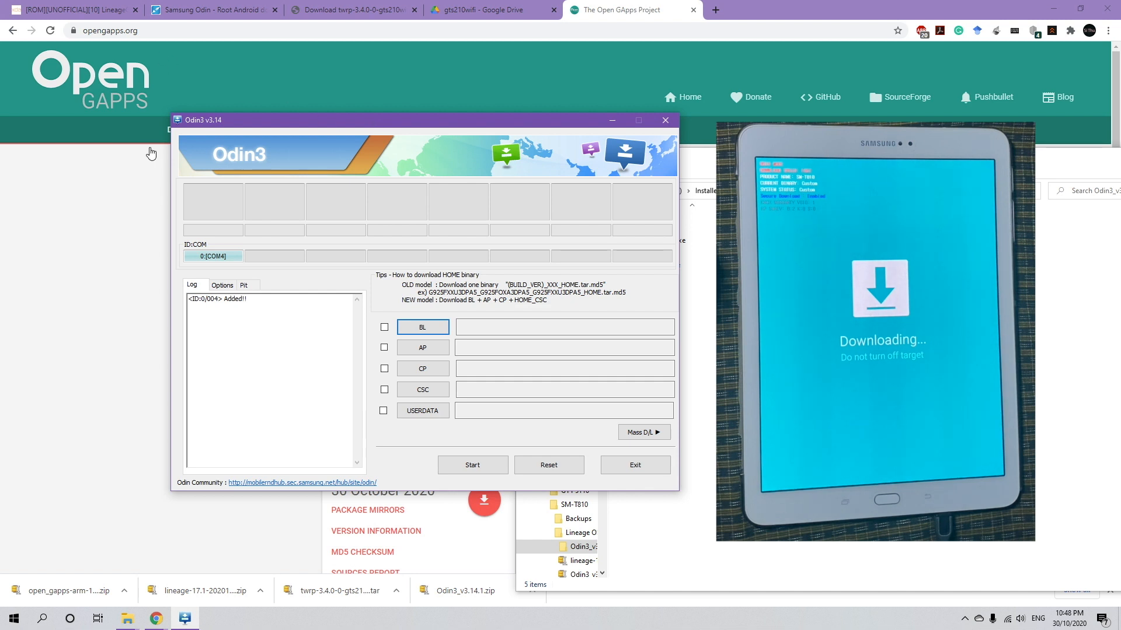
pyautogui.click(222, 284)
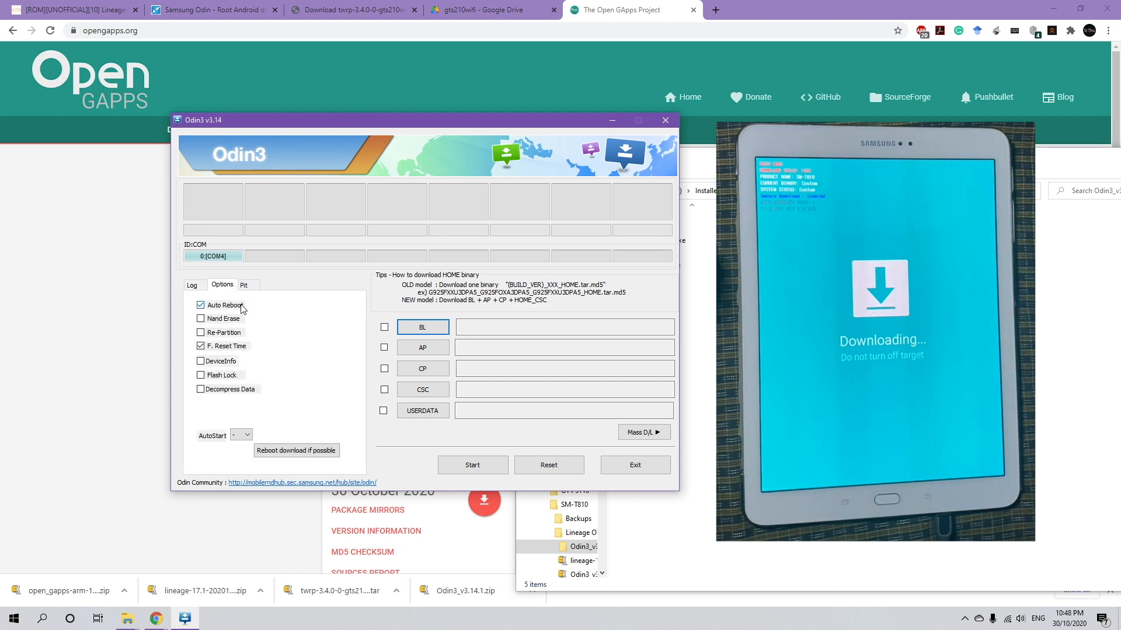
pyautogui.moveTo(231, 312)
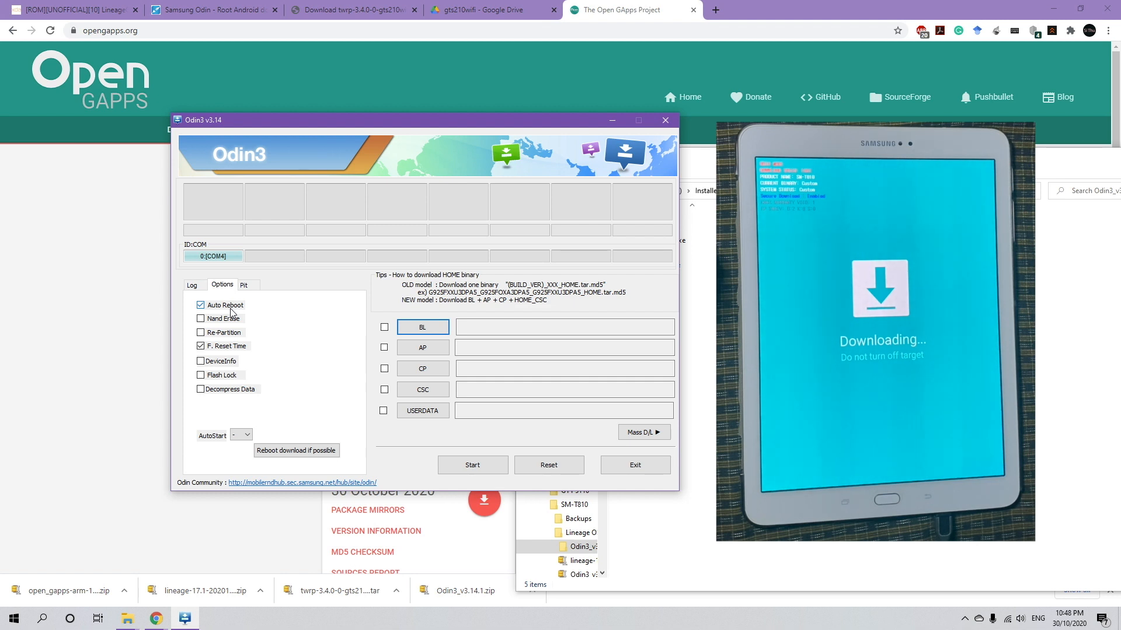
pyautogui.moveTo(243, 306)
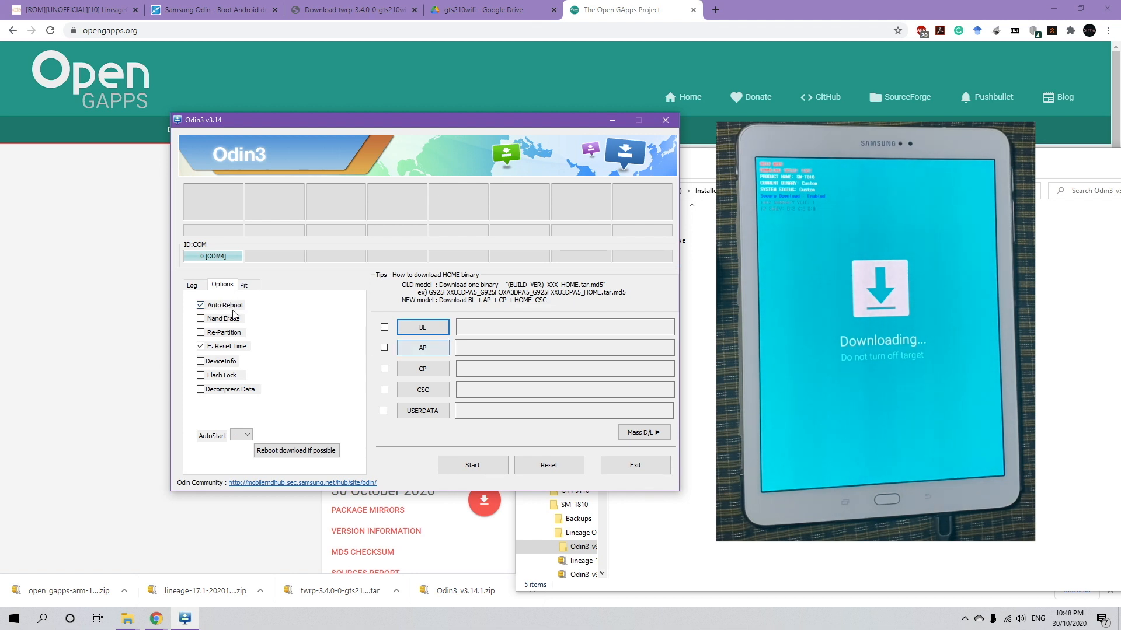
pyautogui.click(192, 285)
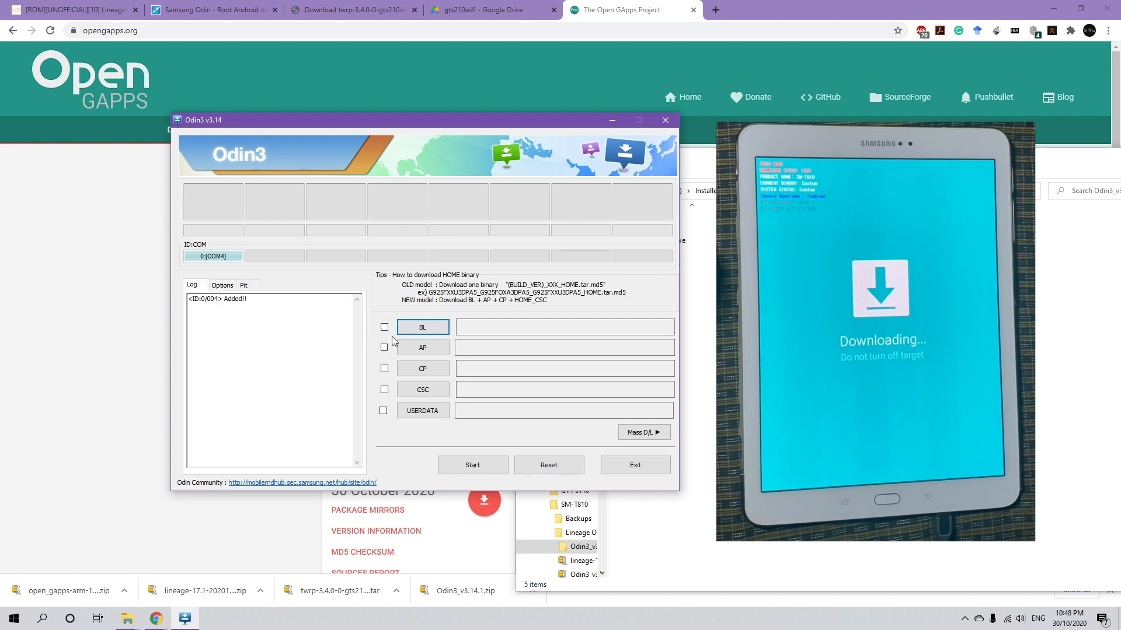
# - Load twrp-3.4.0-0-gts210wifi.img.tar into the AP slot
pyautogui.click(423, 347)
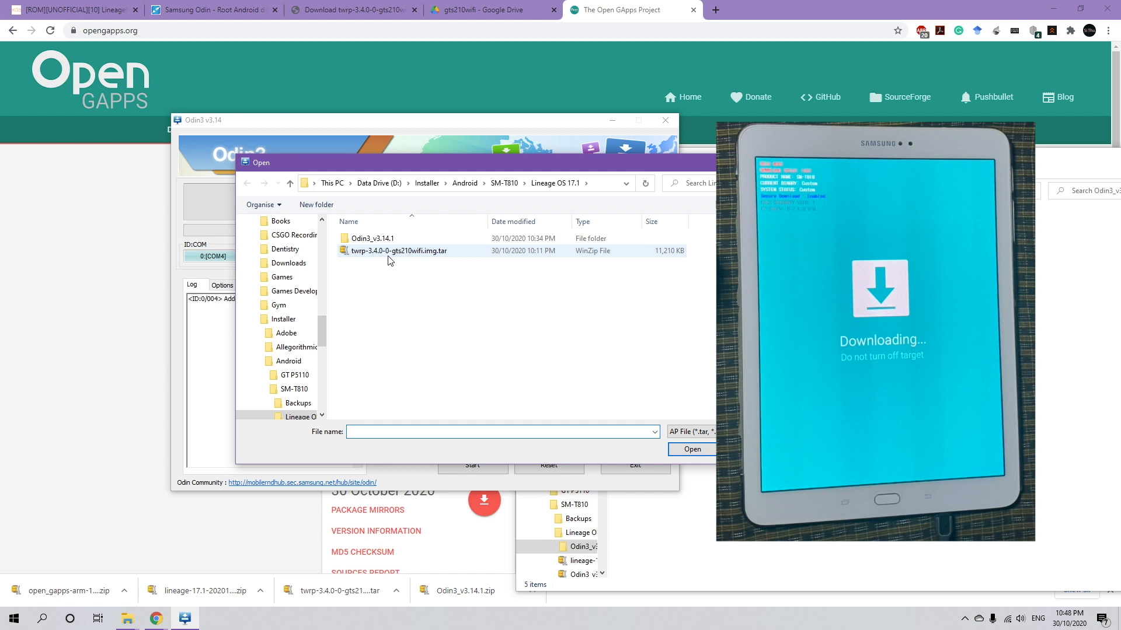
pyautogui.click(399, 249)
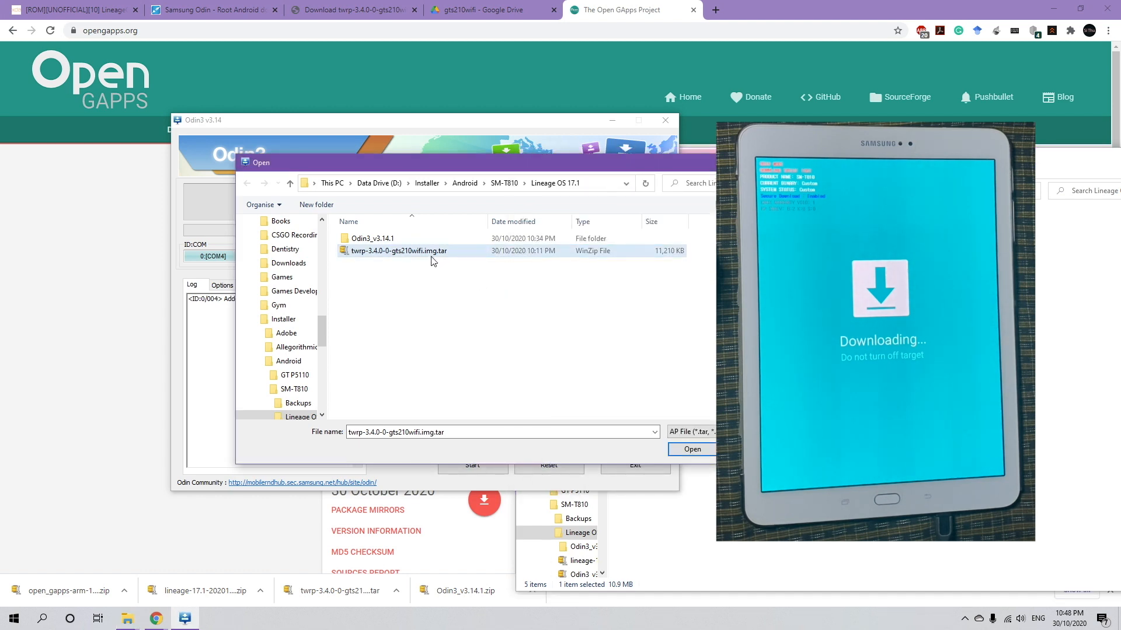
pyautogui.click(691, 448)
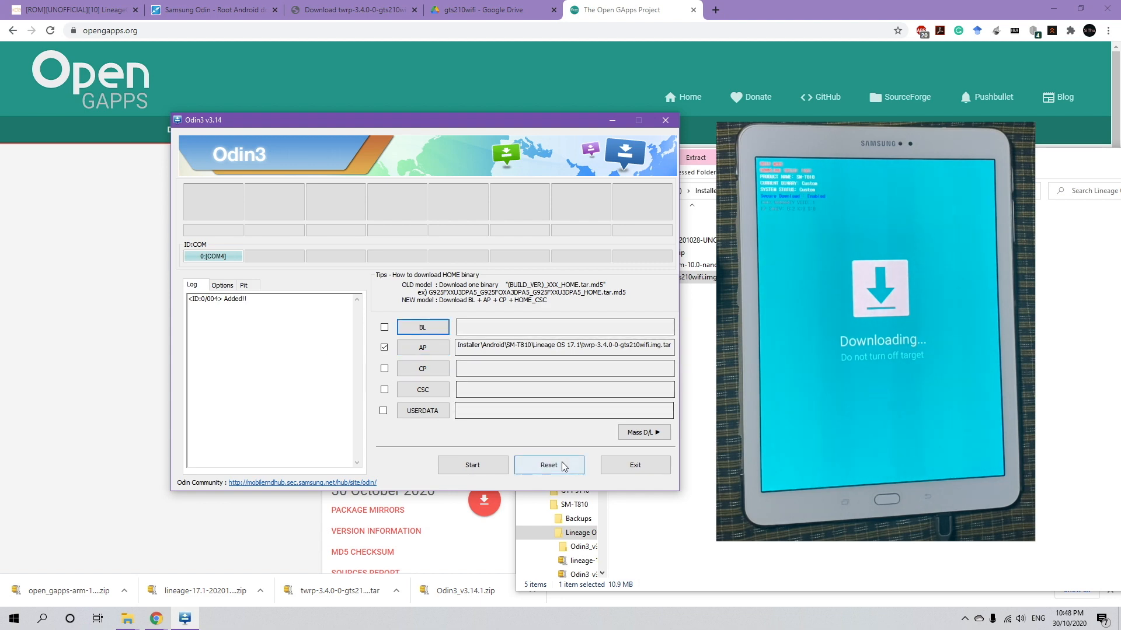
# - Flash the TWRP recovery until Odin reports PASS, then exit Odin3
pyautogui.click(473, 465)
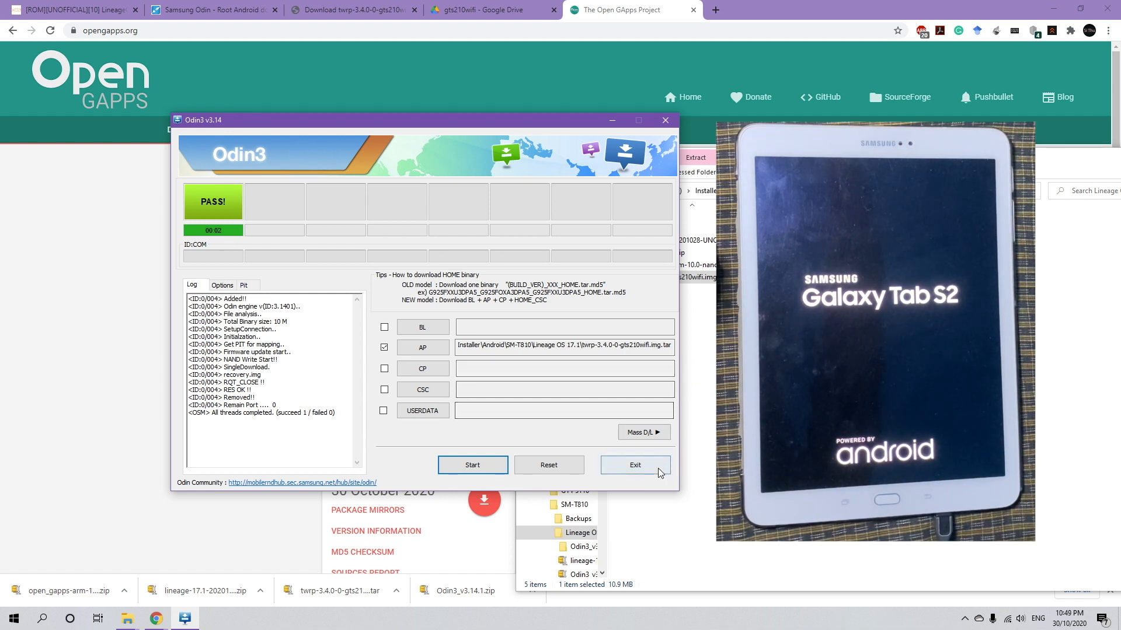
pyautogui.click(635, 464)
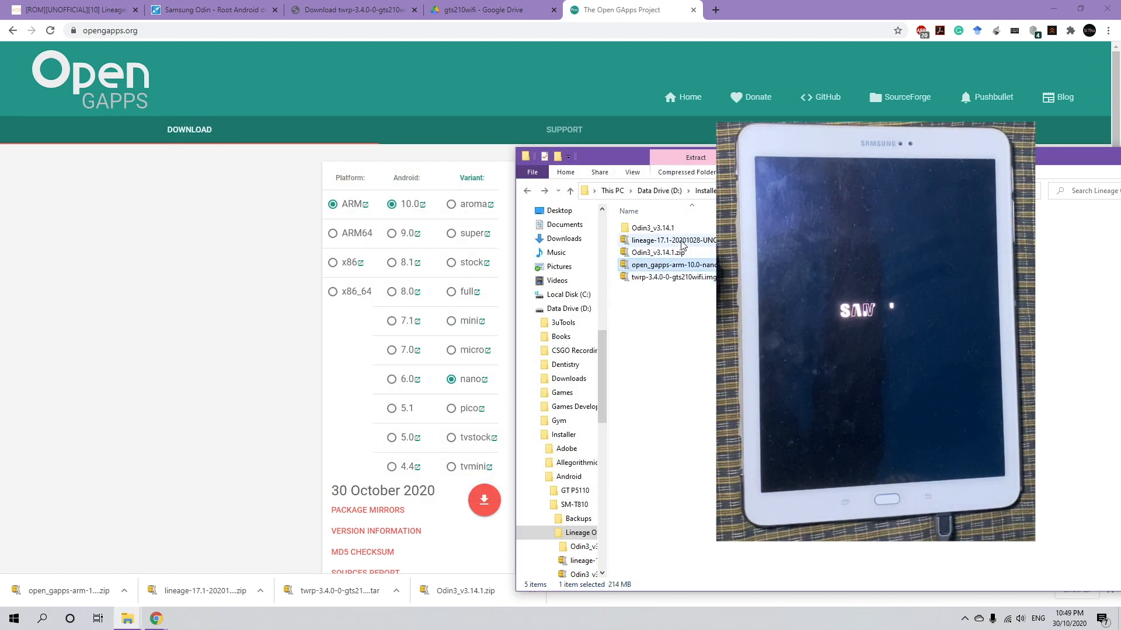
# - Select the lineage and open_gapps zips and browse This PC for the Galaxy Tab S2
pyautogui.click(670, 241)
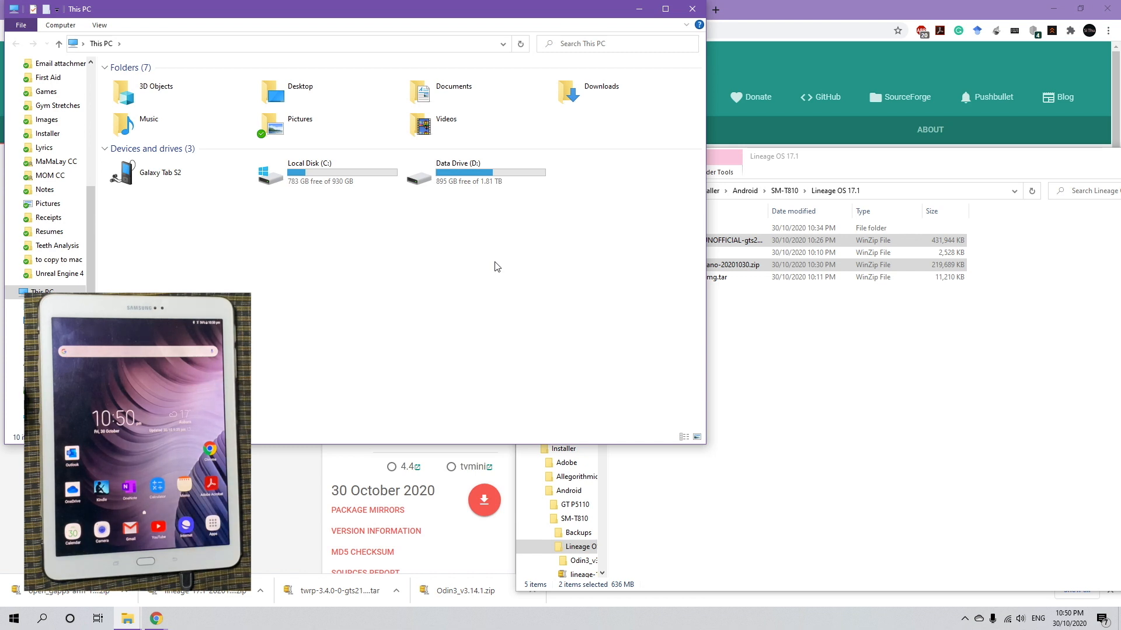
pyautogui.doubleClick(121, 173)
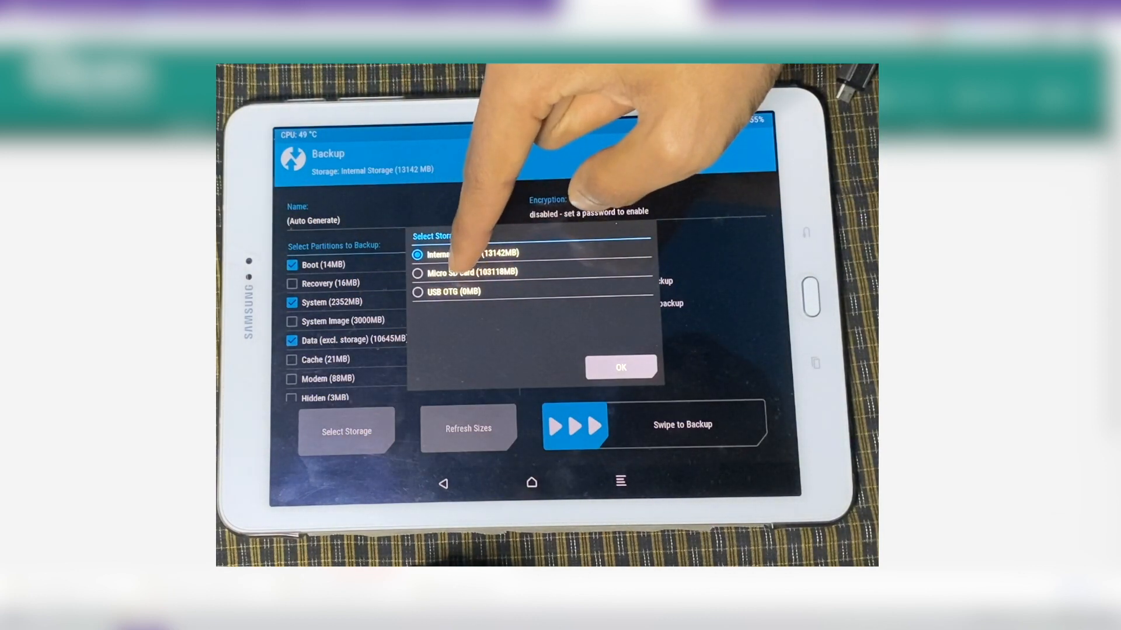
# - Set the backup storage to the Micro SD card and swipe to back up Boot, System and Data
pyautogui.click(416, 273)
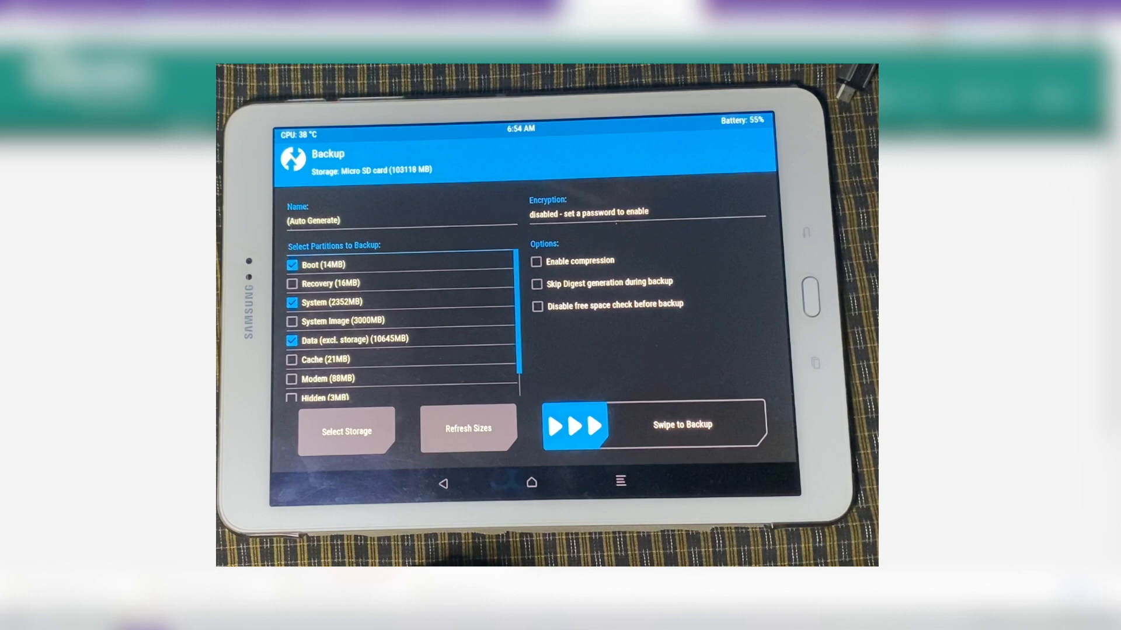
pyautogui.moveTo(572, 425); pyautogui.dragTo(721, 425)
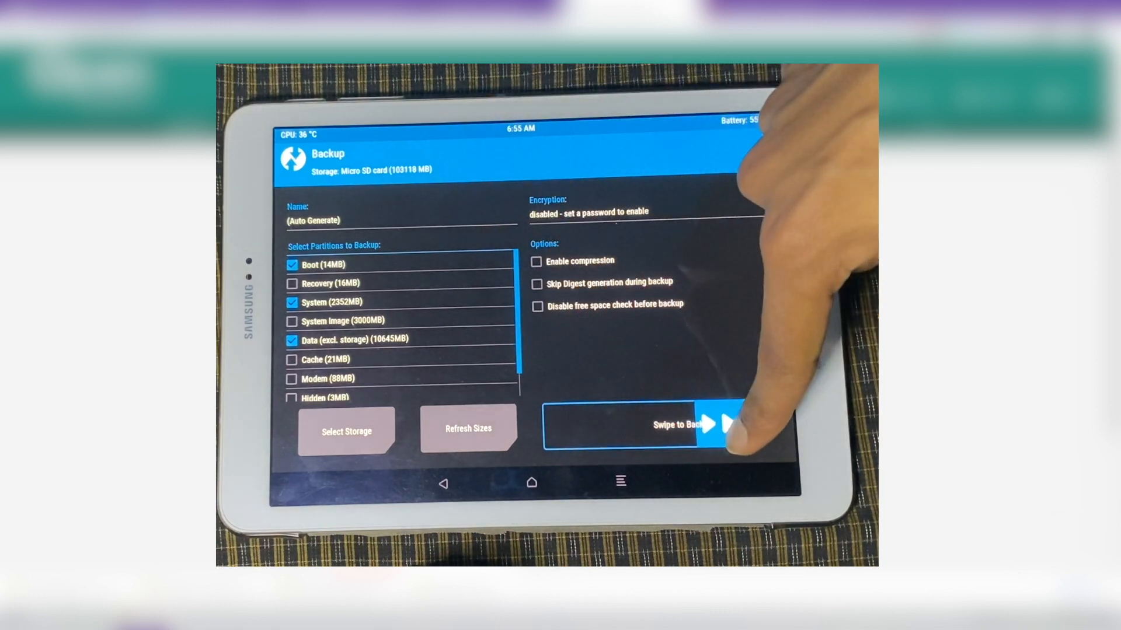
pyautogui.moveTo(686, 422); pyautogui.dragTo(751, 423)
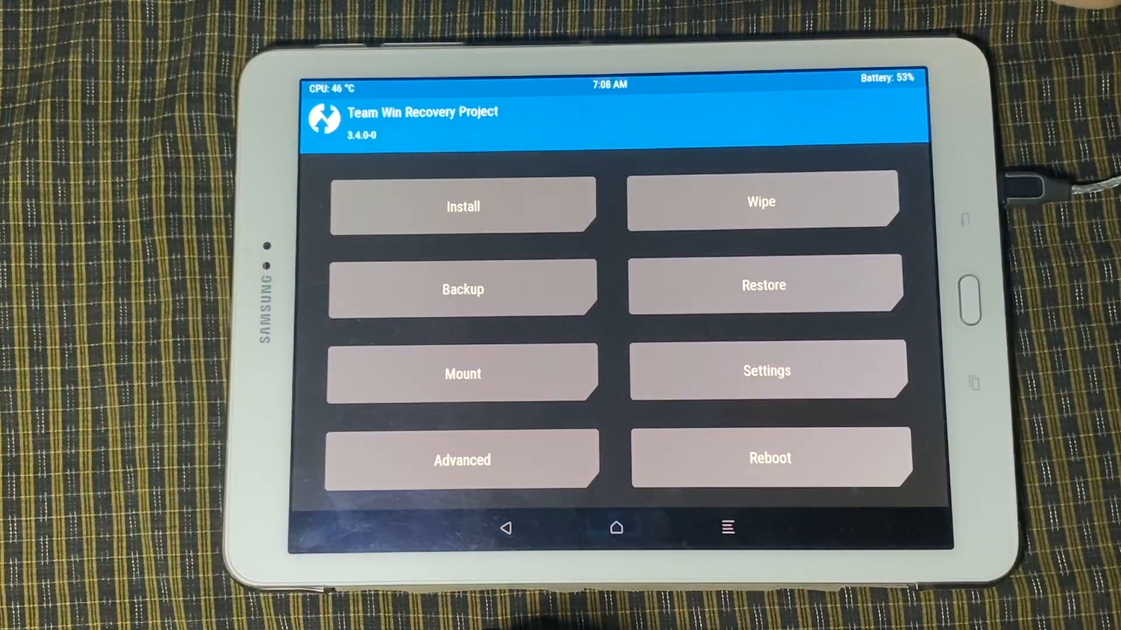
# - Swipe to factory reset, wiping Data, Cache and Dalvik from the Wipe screen
pyautogui.click(761, 200)
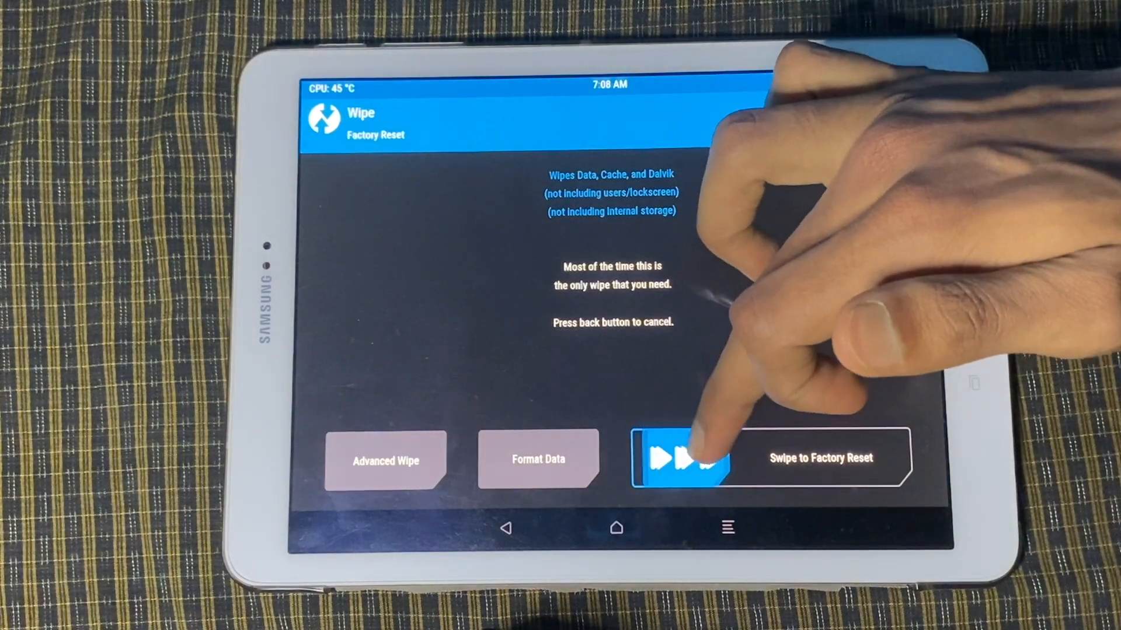
pyautogui.moveTo(679, 458); pyautogui.dragTo(893, 458)
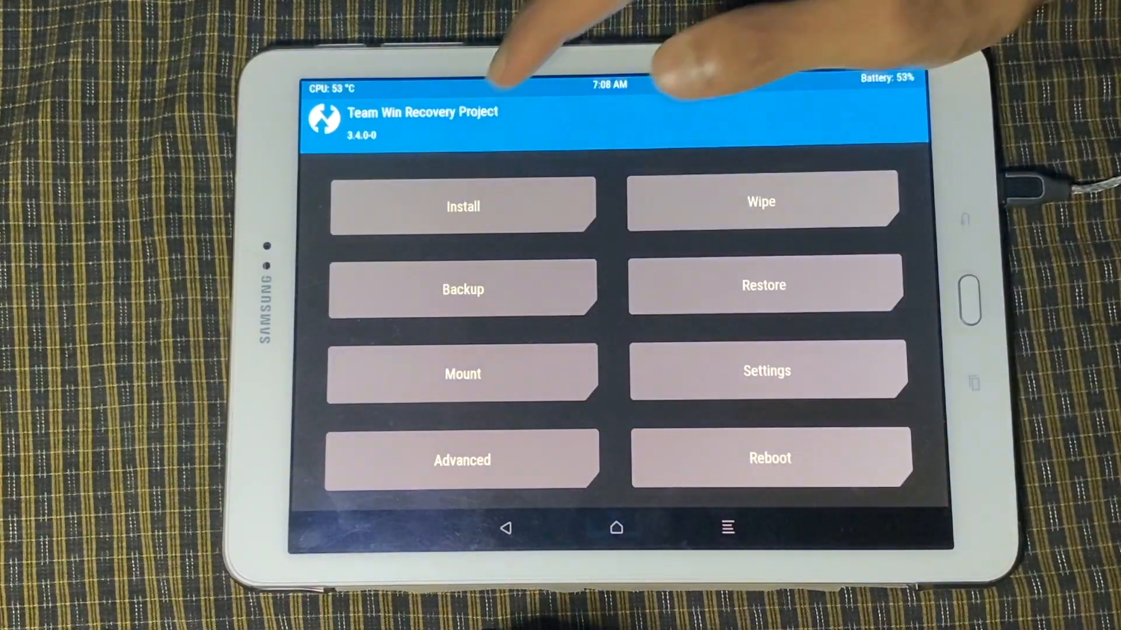
# - Browse Internal Storage in Install to list the LineageOS 17.1 and Open GApps zips
pyautogui.click(463, 207)
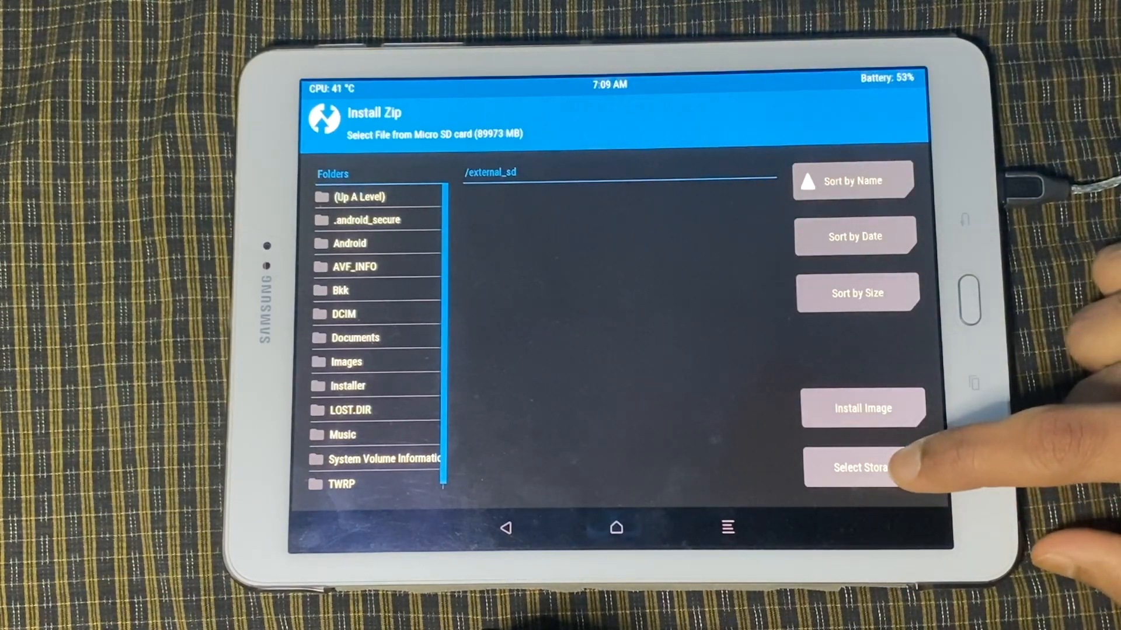
pyautogui.click(866, 466)
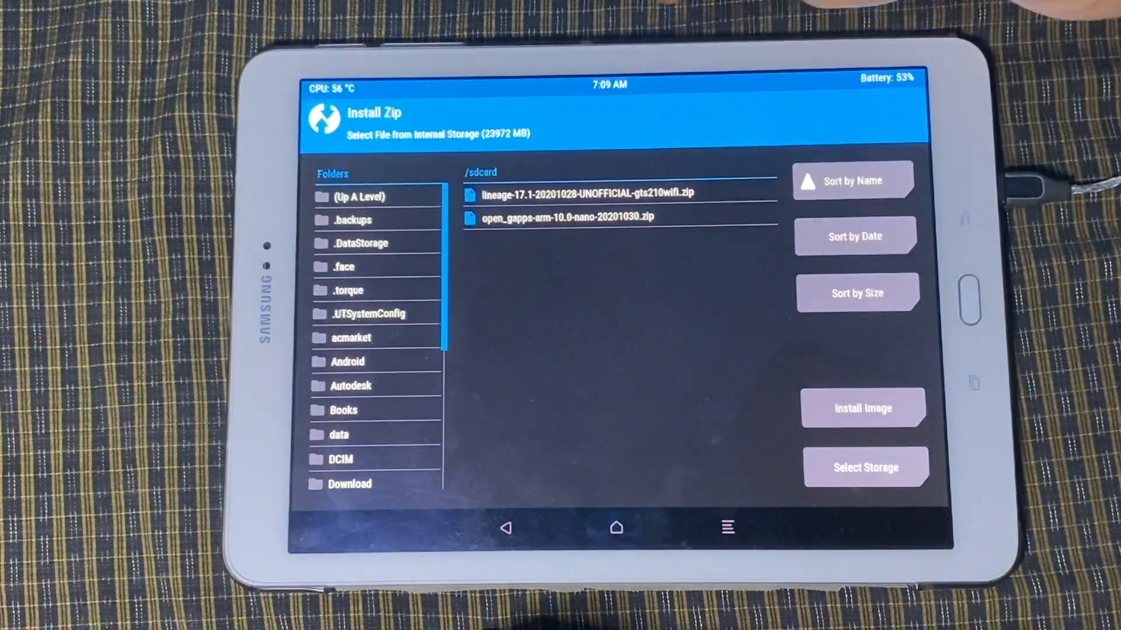
pyautogui.scroll(-3)
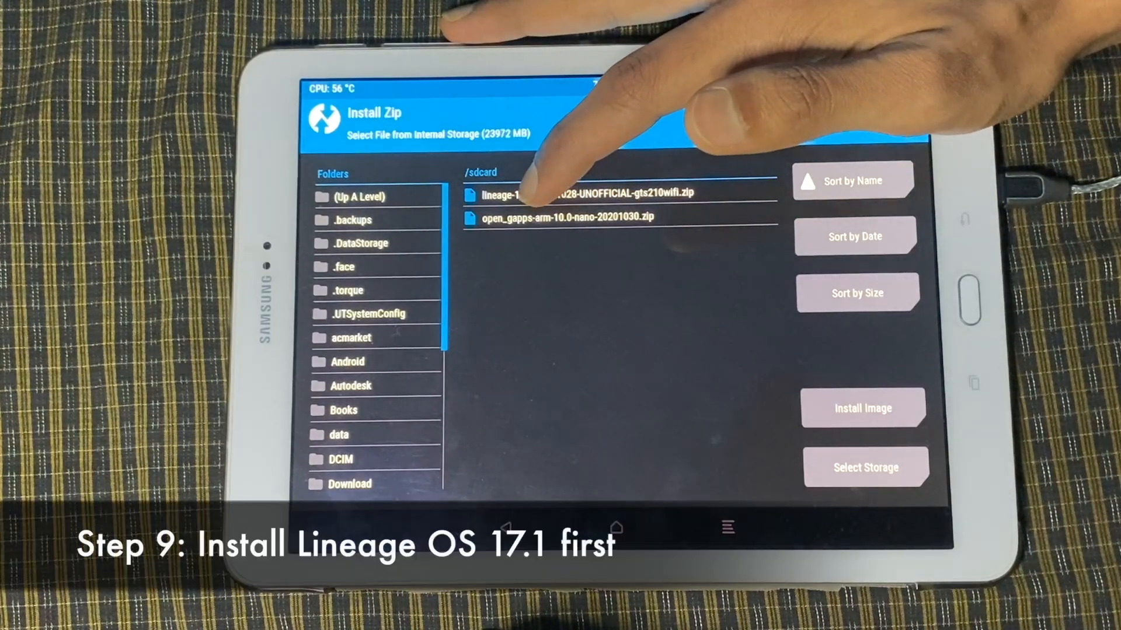
# - Flash the lineage-17.1 zip, then choose the open_gapps nano zip to flash next
pyautogui.click(586, 194)
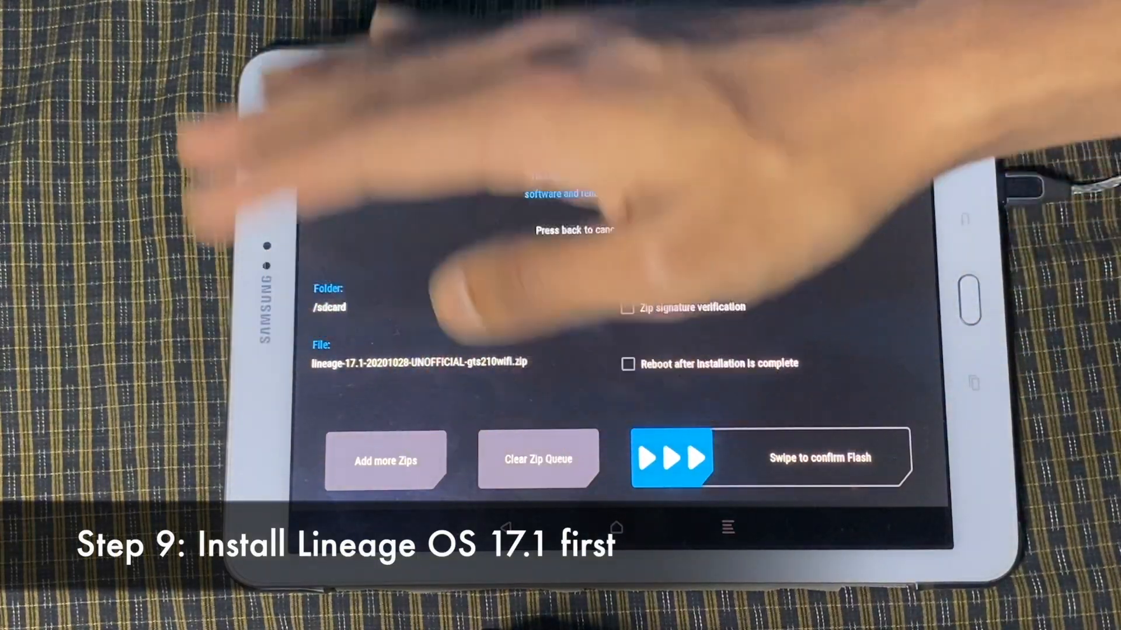
pyautogui.moveTo(672, 457); pyautogui.dragTo(879, 457)
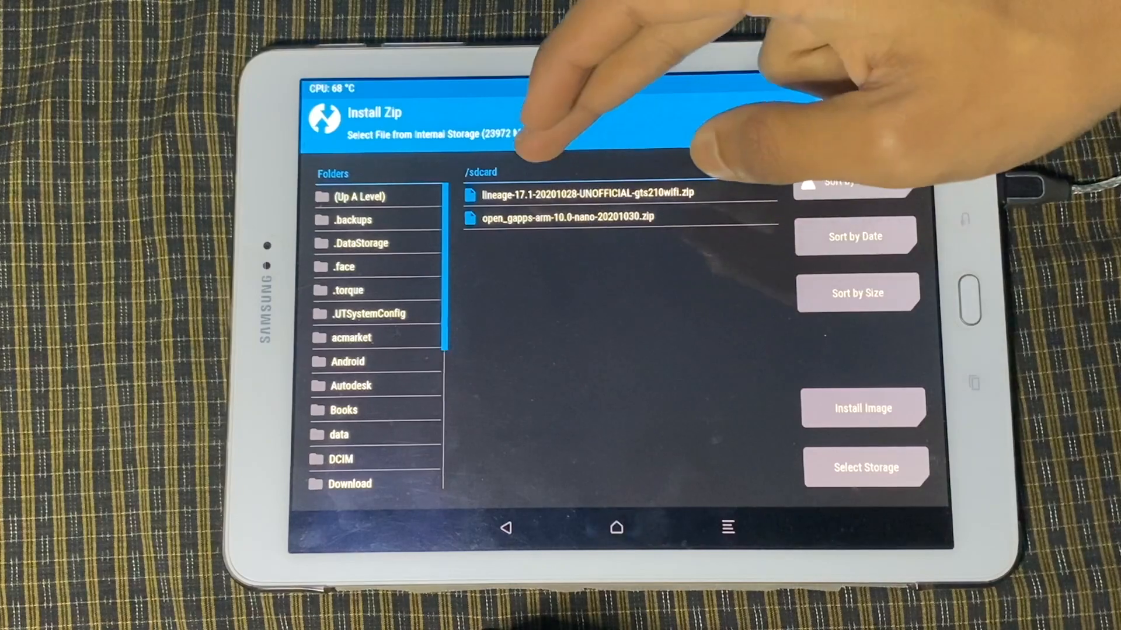
pyautogui.click(558, 217)
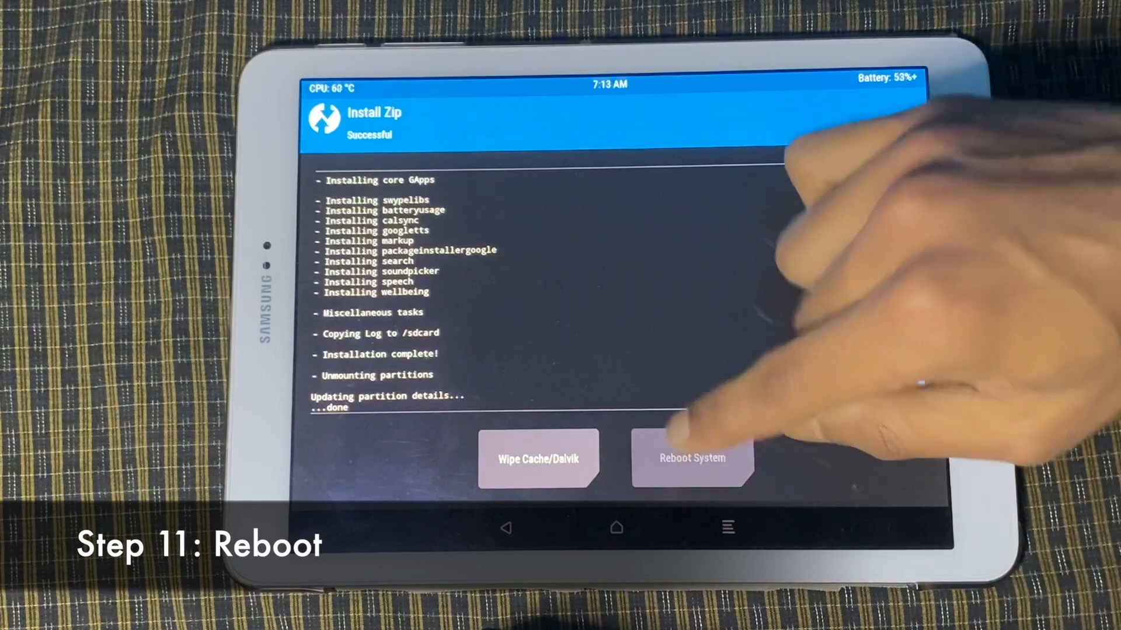
# - Reboot the tablet from TWRP into the newly installed LineageOS system
pyautogui.click(691, 458)
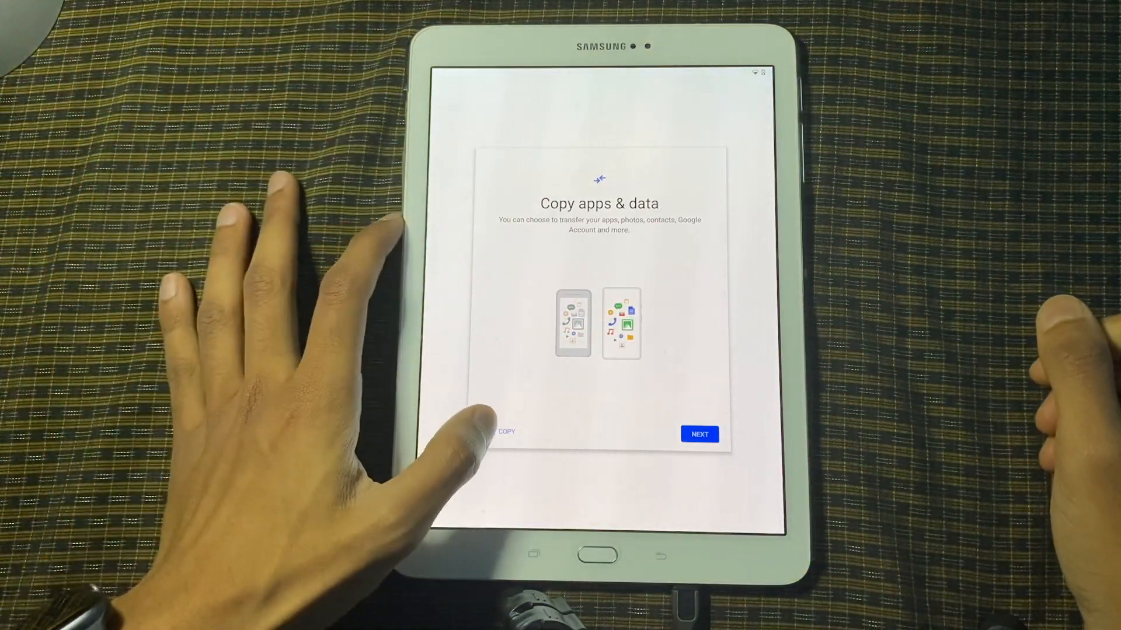
# - Skip copying apps and data, then subscribe to daily weather and news from the Assistant
pyautogui.click(700, 435)
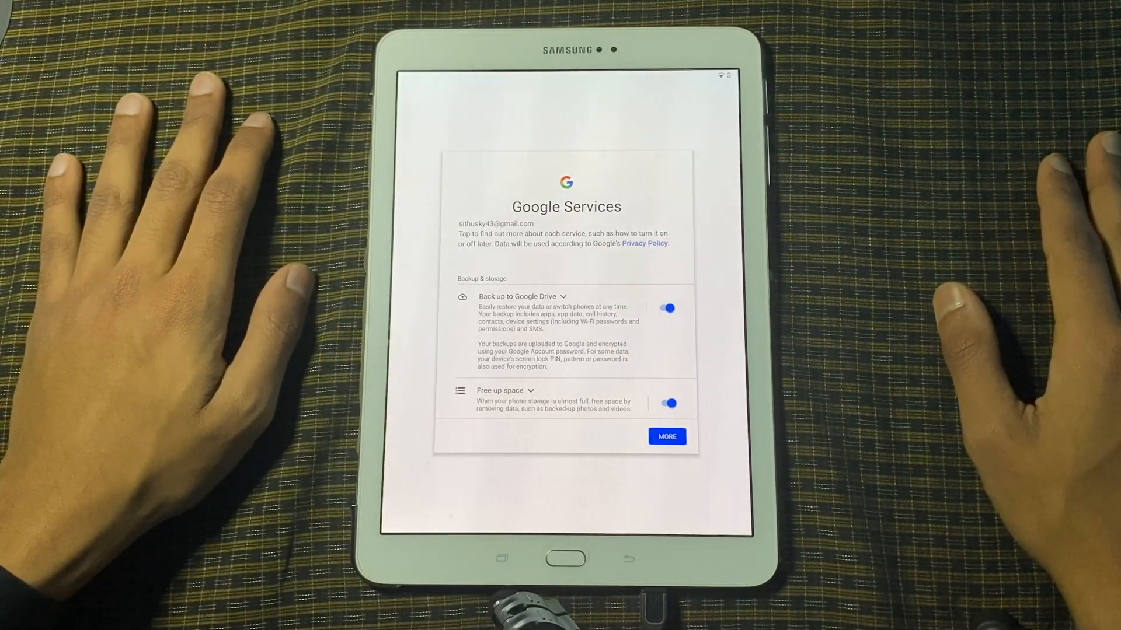
pyautogui.click(667, 437)
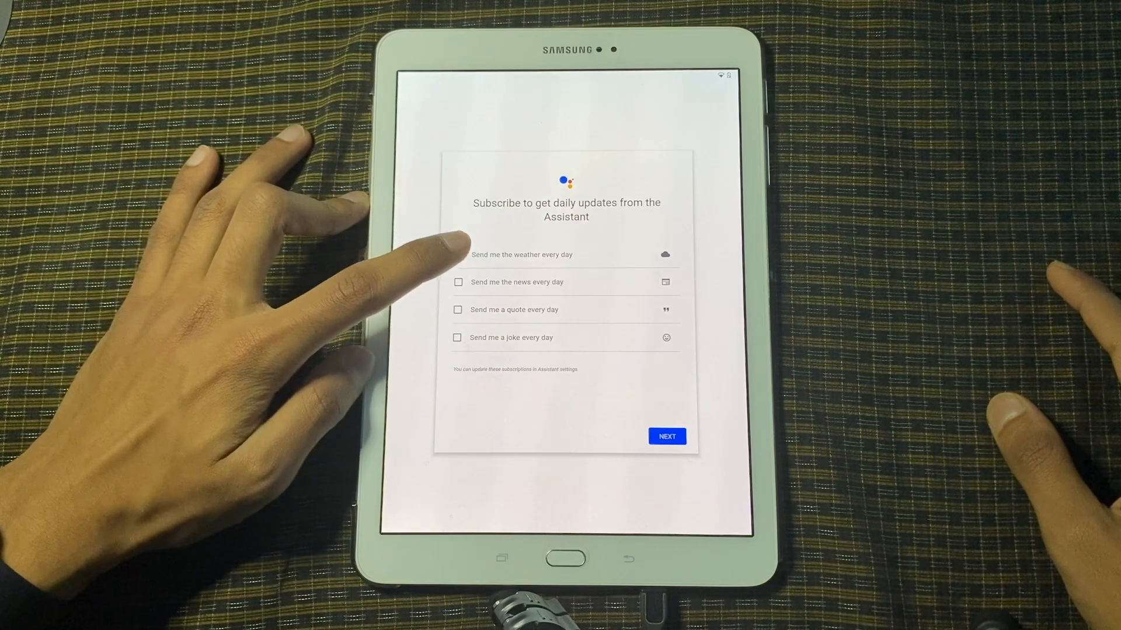
pyautogui.click(456, 255)
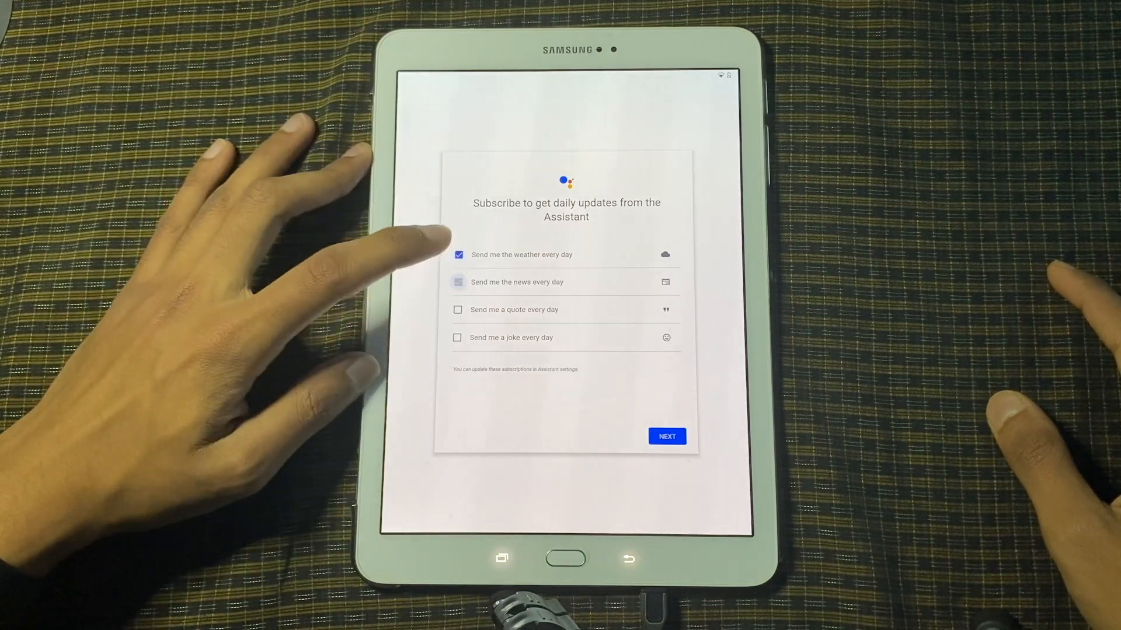
pyautogui.click(456, 281)
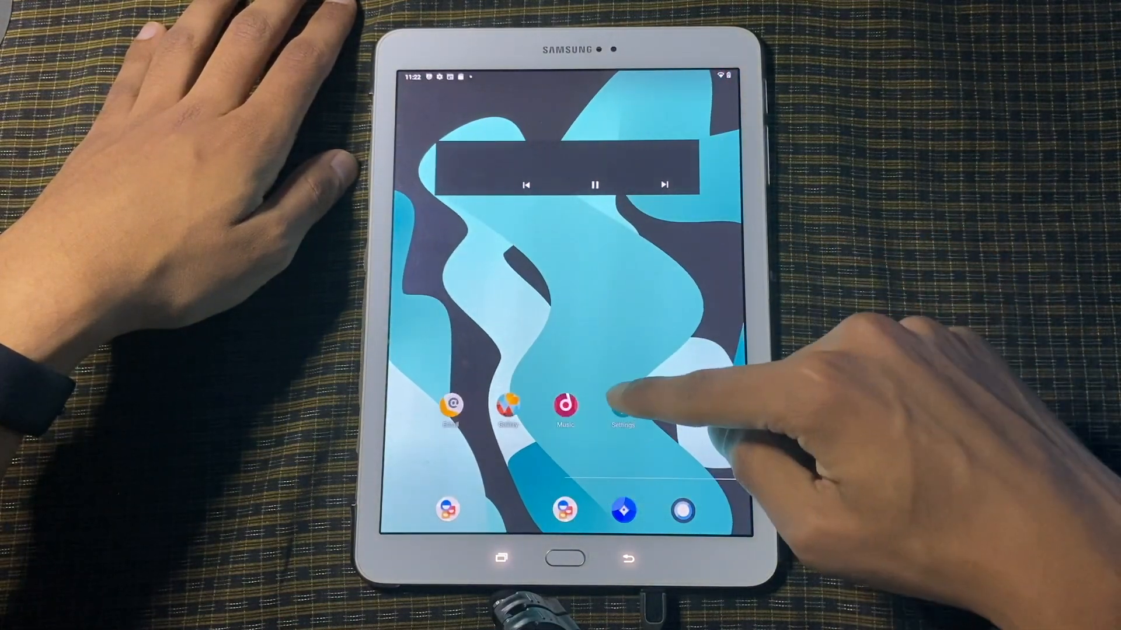
# - Launch the Settings app from the LineageOS home screen
pyautogui.click(622, 410)
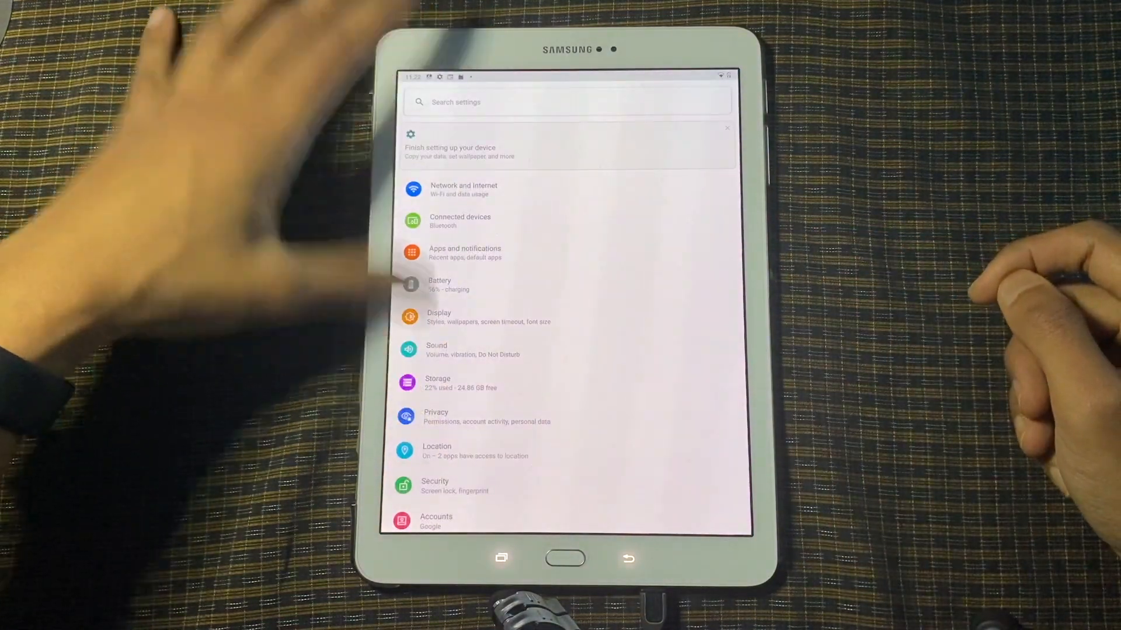
# - View About tablet's Android version page confirming Android 10 / LineageOS 17.1, then go back
pyautogui.scroll(-3)
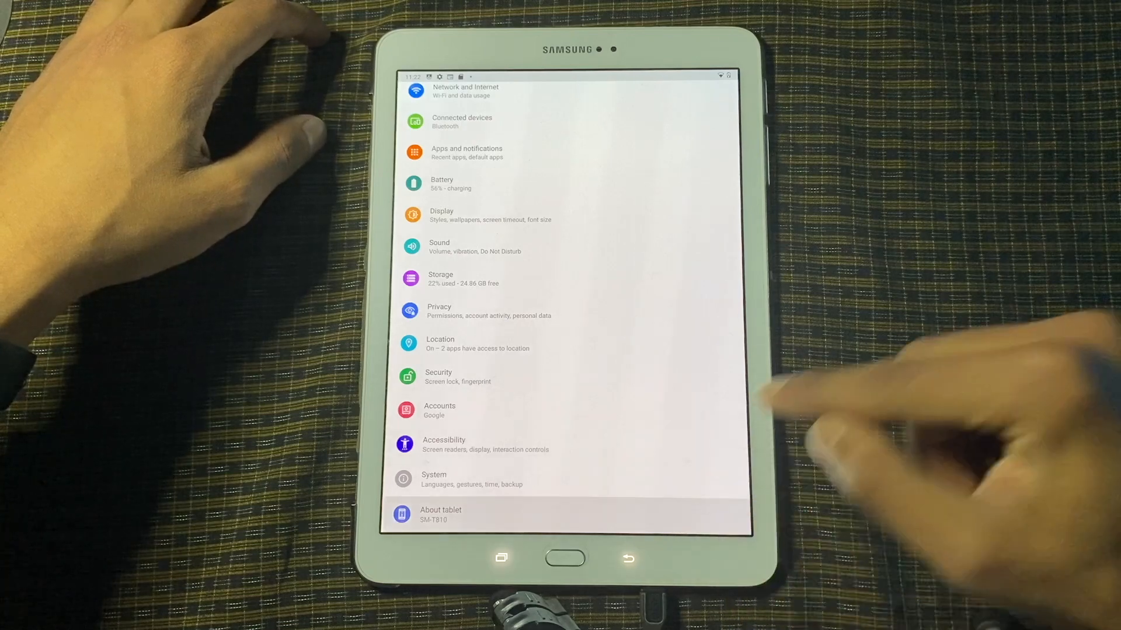
pyautogui.click(441, 514)
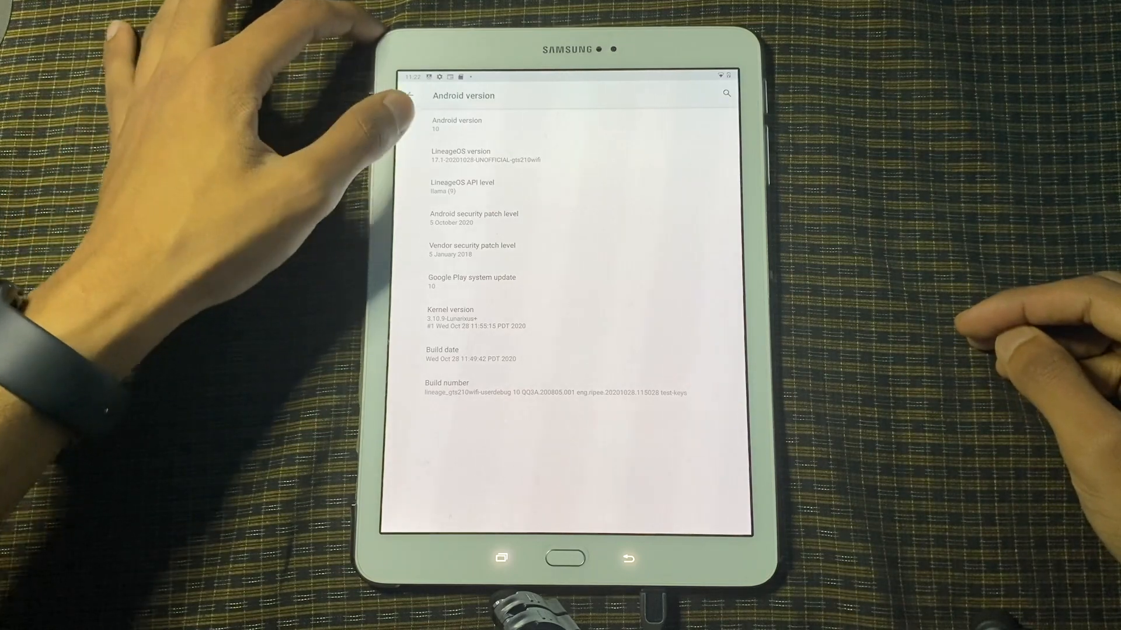
pyautogui.click(563, 560)
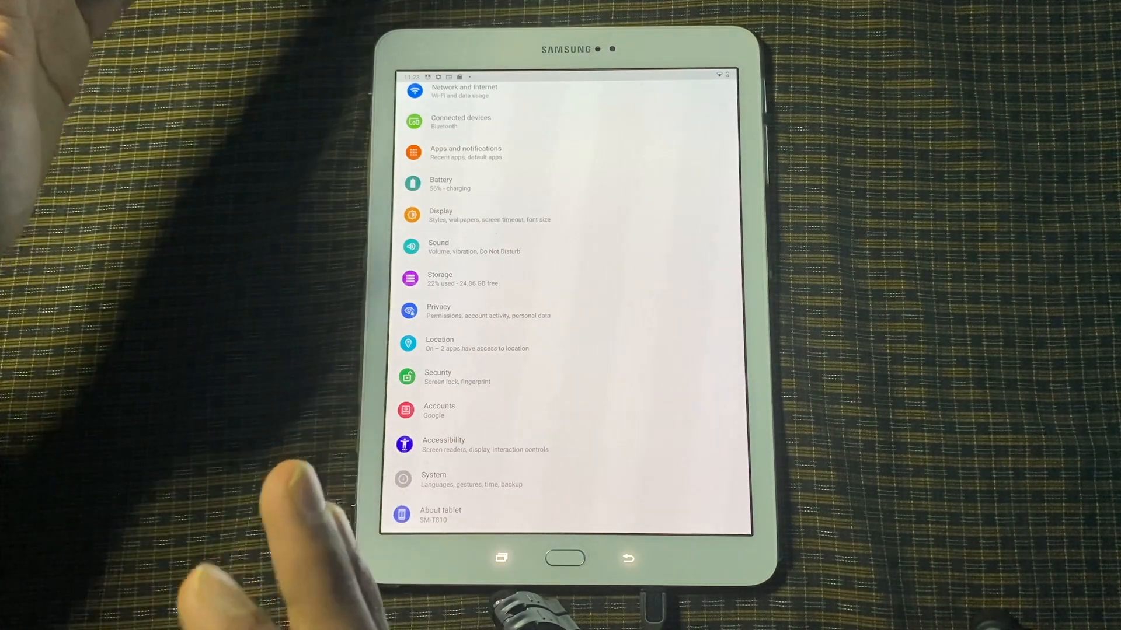
# - Scroll through the main Settings category list
pyautogui.scroll(-3)
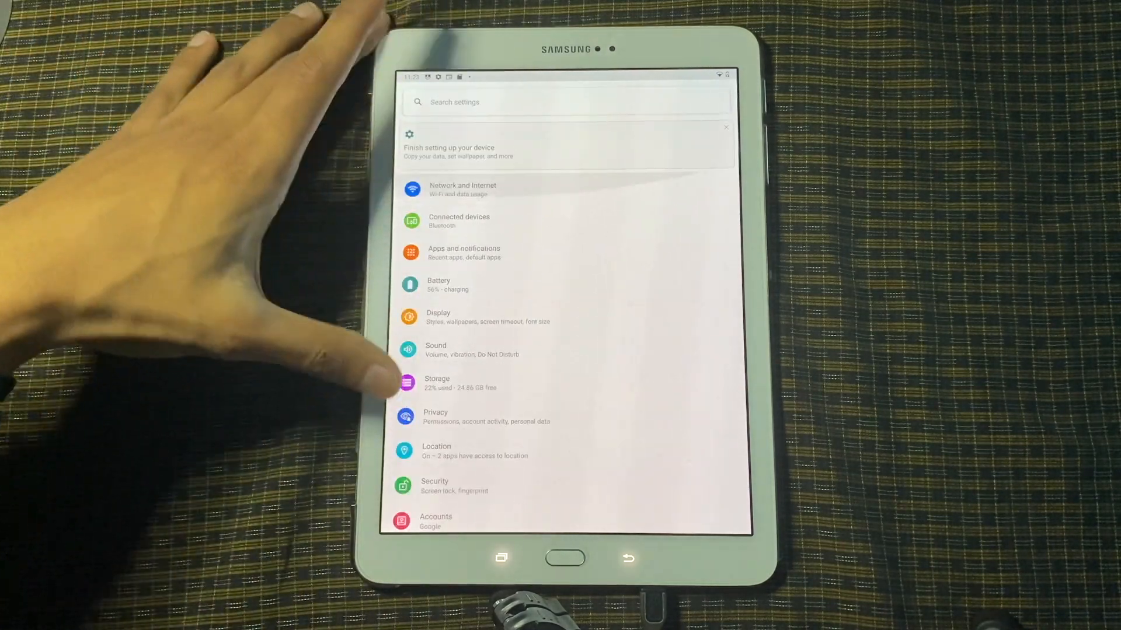